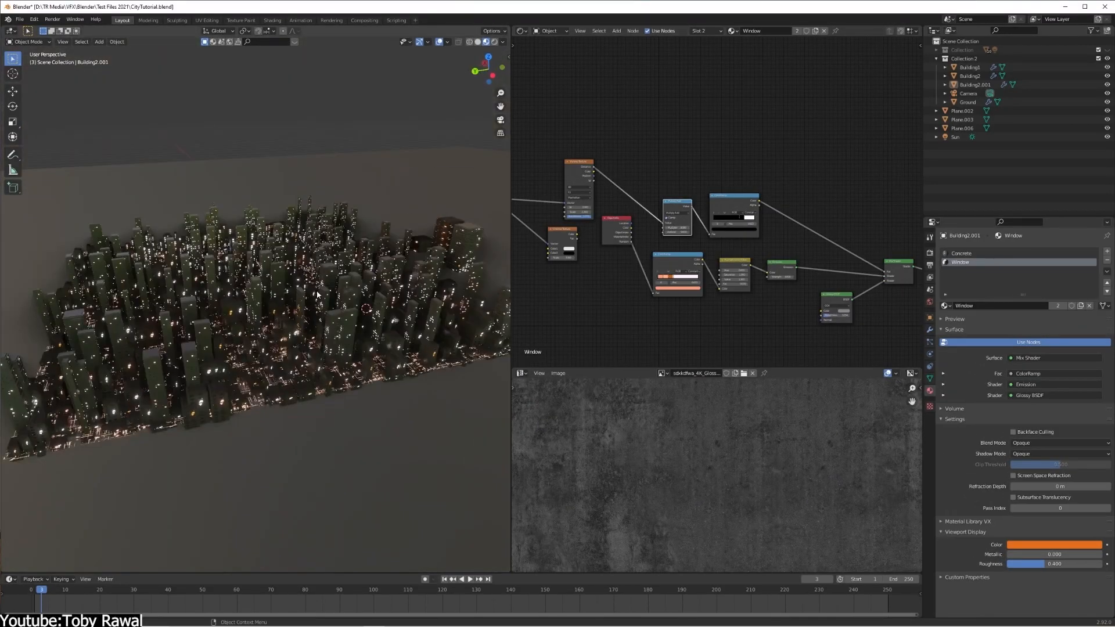
# Step: Add a Scale Elements node and wire it into the extrude chain forming the Extrude group
pyautogui.click(272, 20)
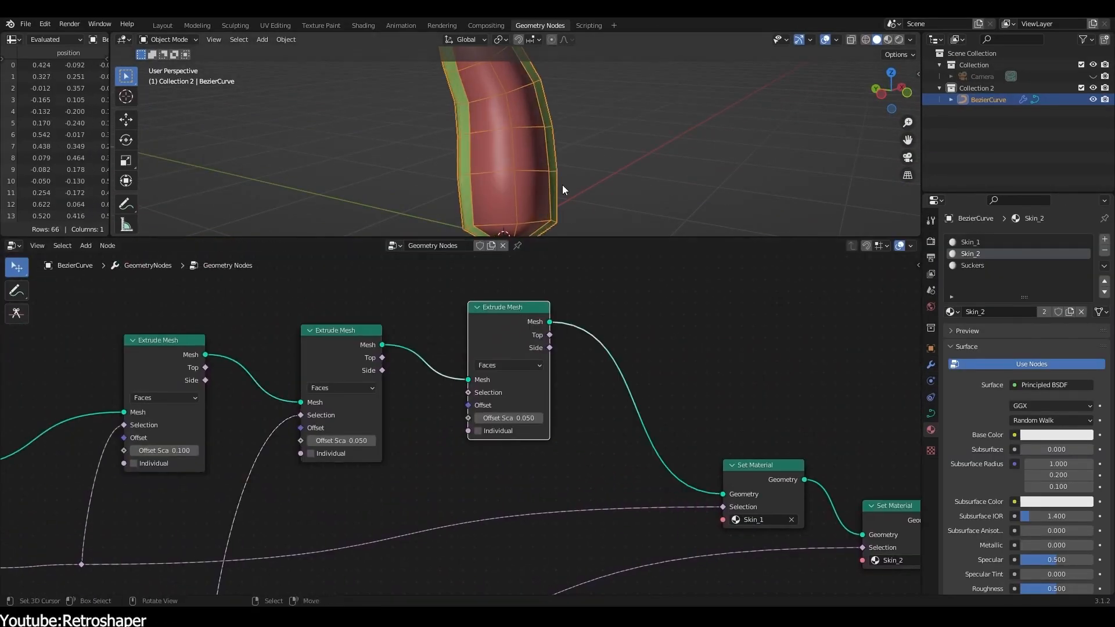
pyautogui.write('sca')
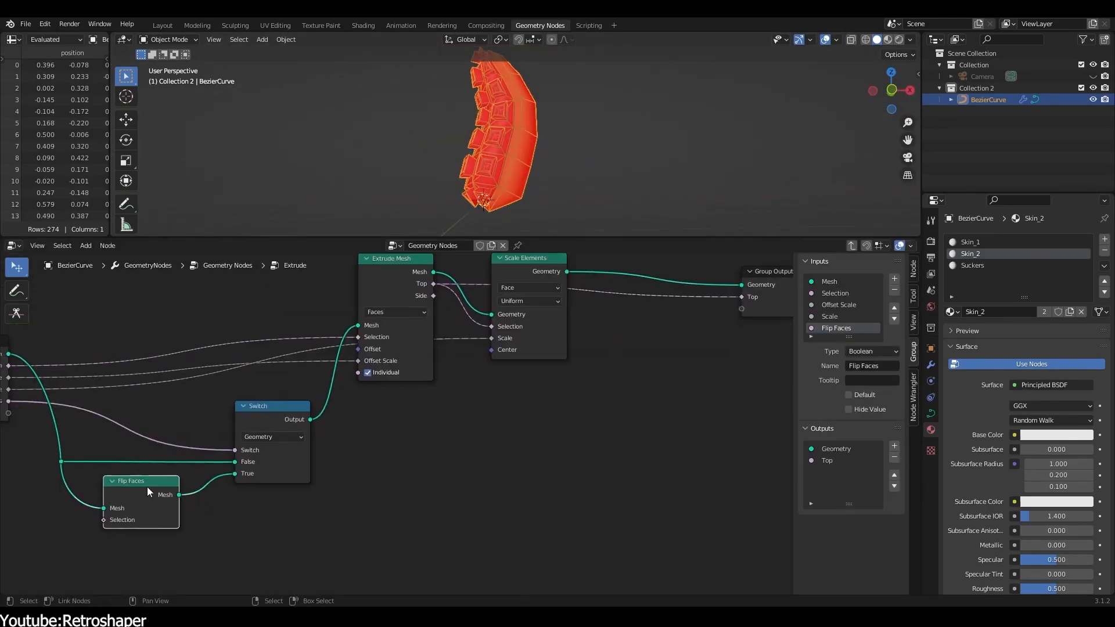
pyautogui.click(491, 426)
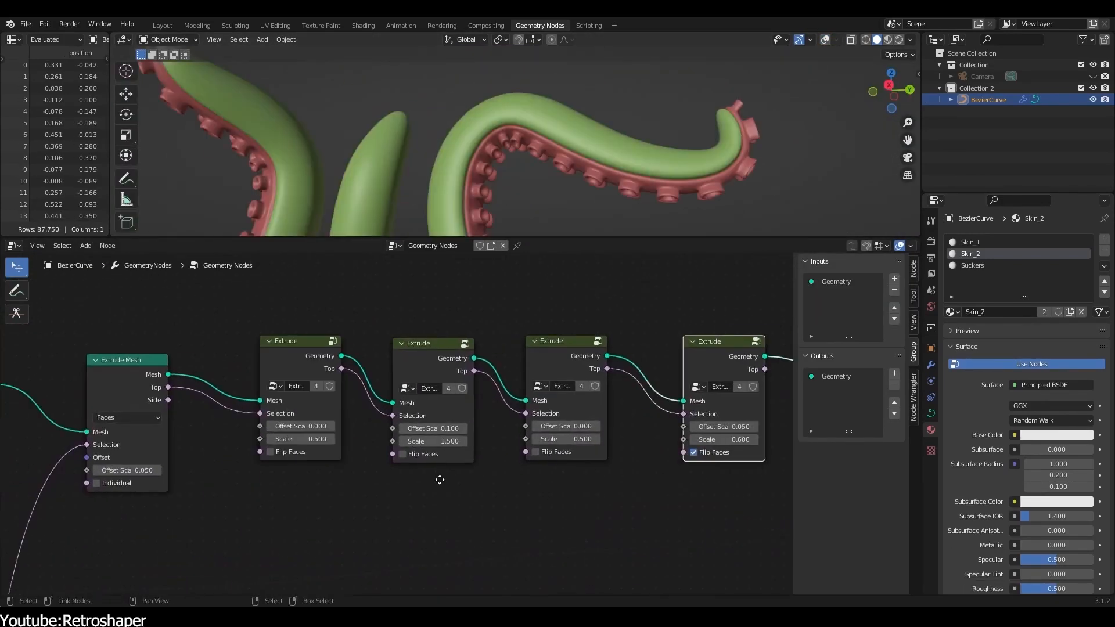
# Step: Work in the node editor where four Extrude group nodes shape the tentacle suckers
pyautogui.click(162, 24)
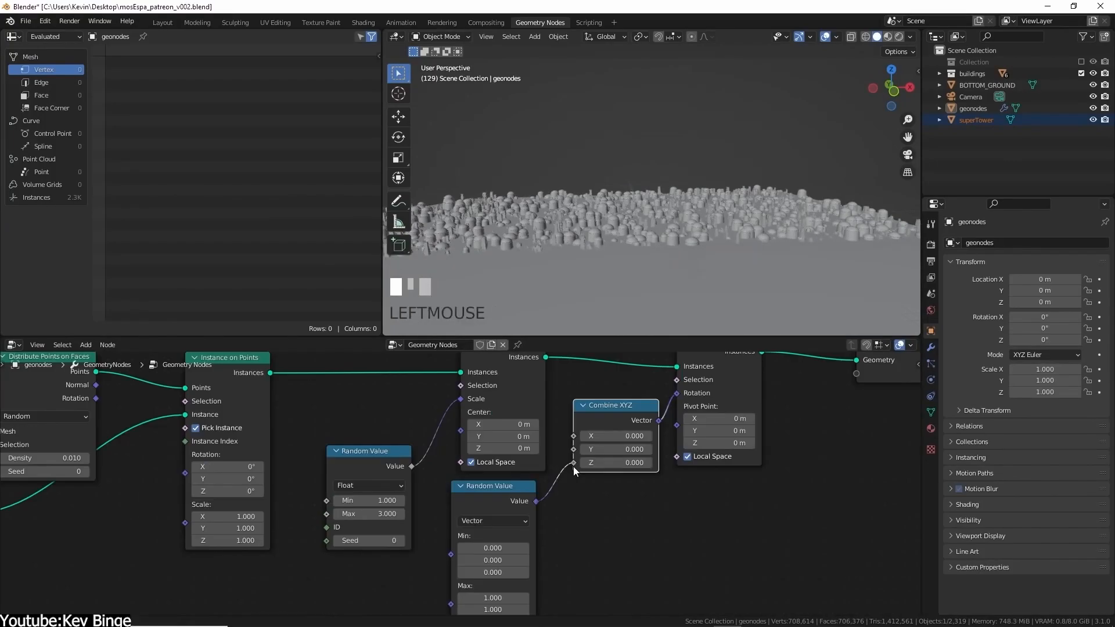
# Step: Work in the node editor scattering randomly scaled building instances over the ground
pyautogui.click(363, 22)
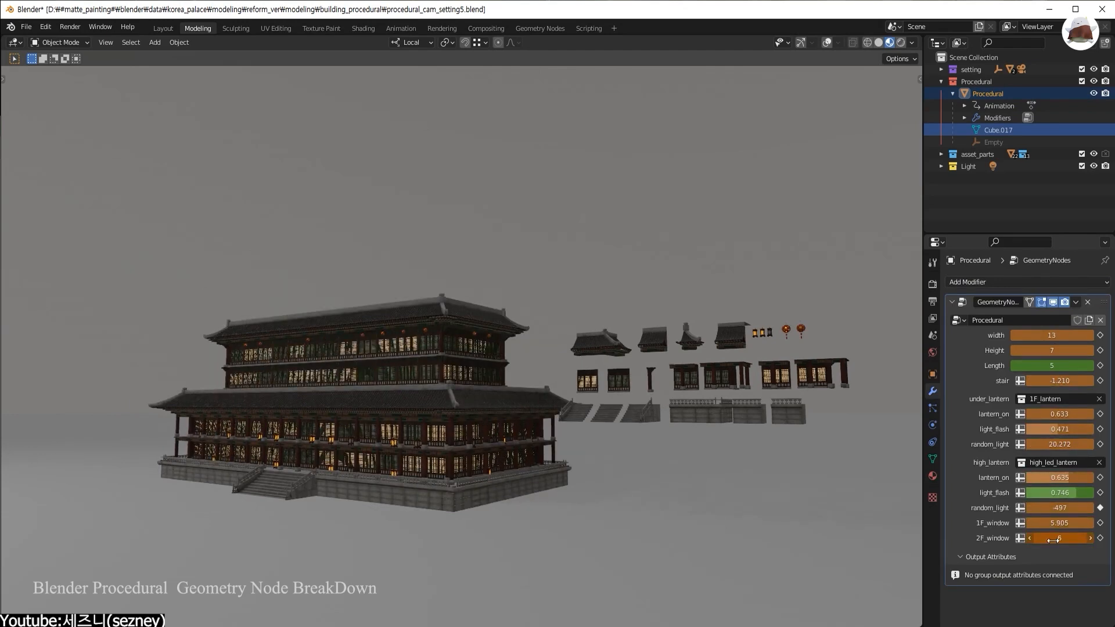
# Step: Drag the palace modifier's 2F_window value to change the second-floor windows
pyautogui.moveTo(1032, 523); pyautogui.dragTo(1089, 522)
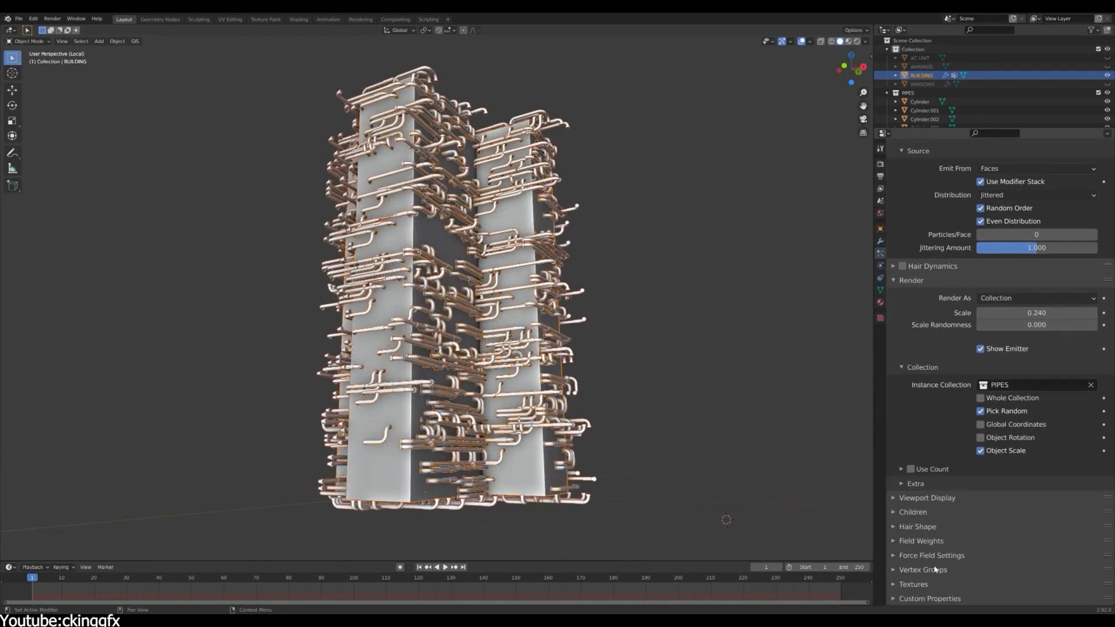
# Step: Toggle the viewport overlays and continue editing the building's particle detail layers
pyautogui.press('shift+alt+z')
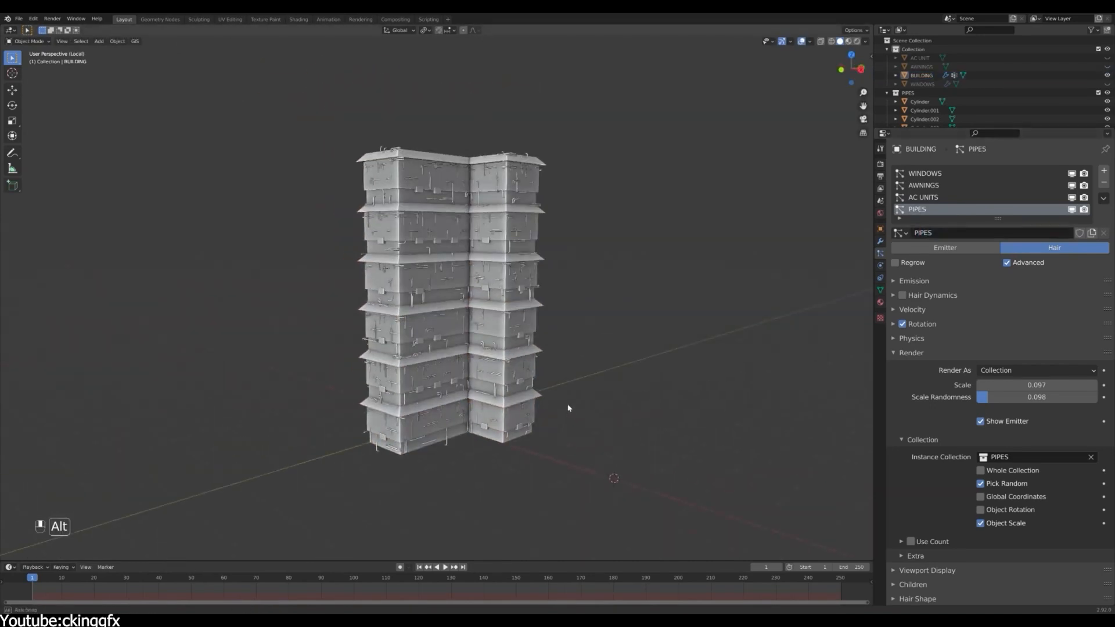
pyautogui.click(298, 19)
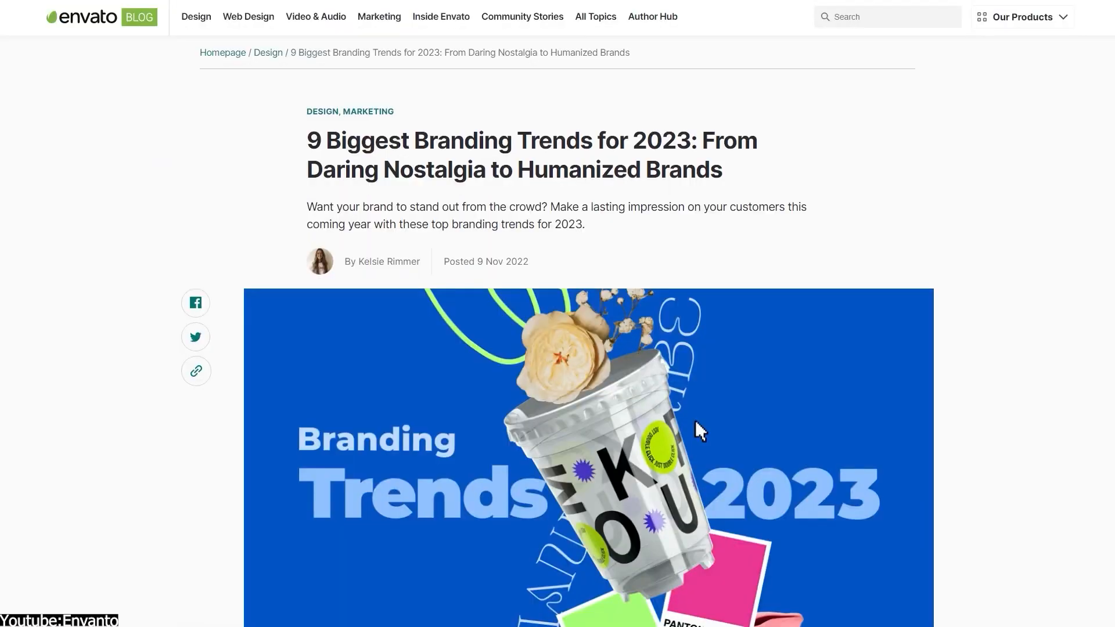
# Step: Scroll down through the Envato branding trends article
pyautogui.scroll(-3)
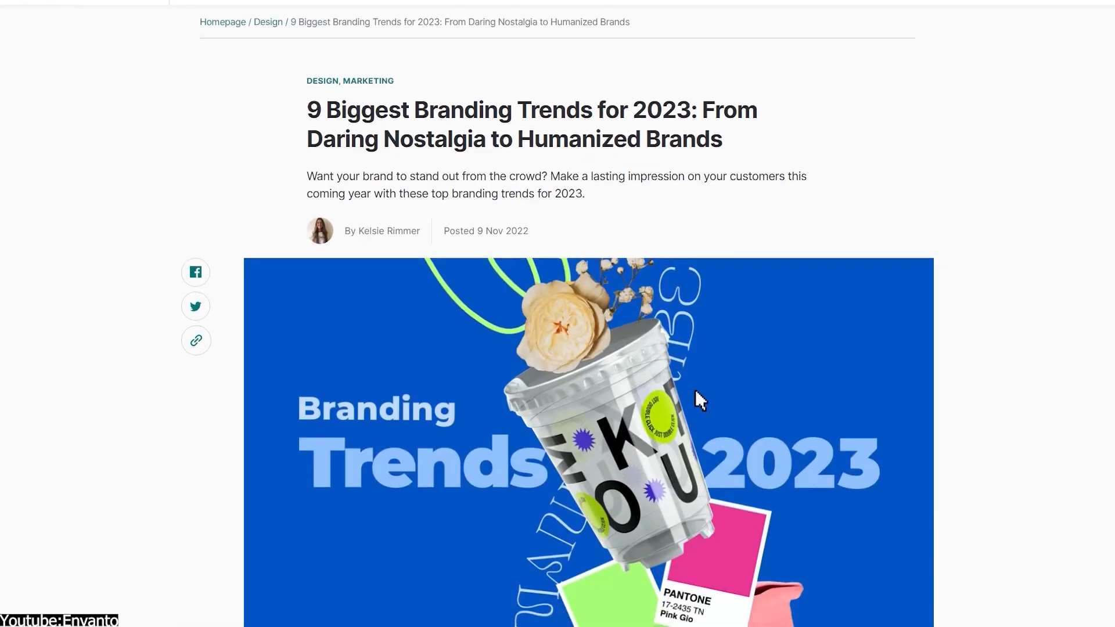
pyautogui.scroll(-3)
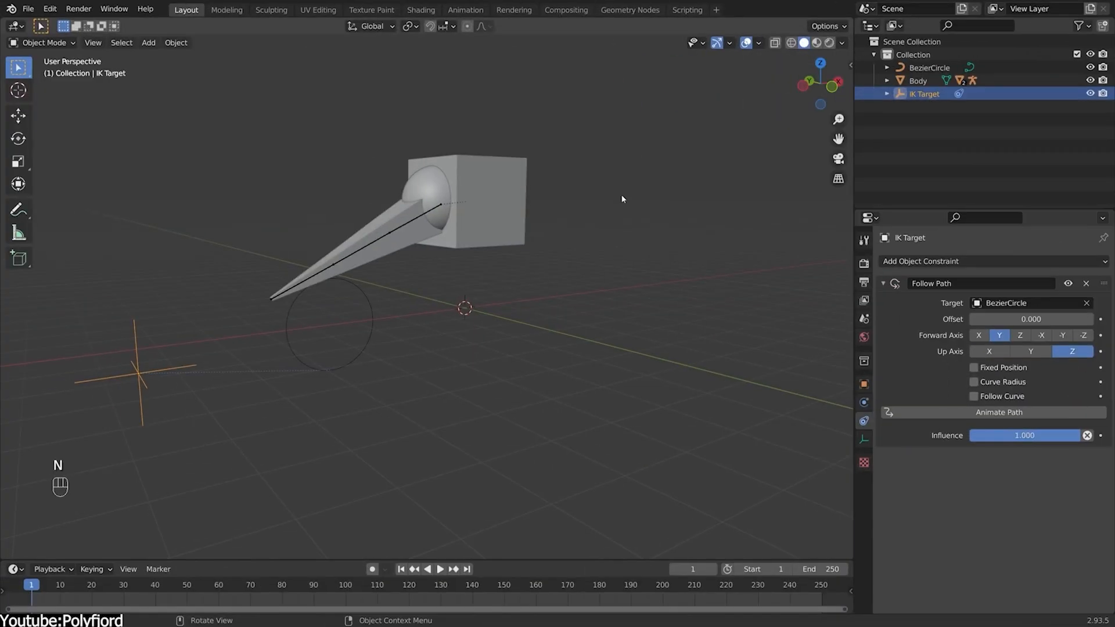
# Step: Play the robot walk animation, then step the walk value up to 5.460 in the modifier panel
pyautogui.press('space')
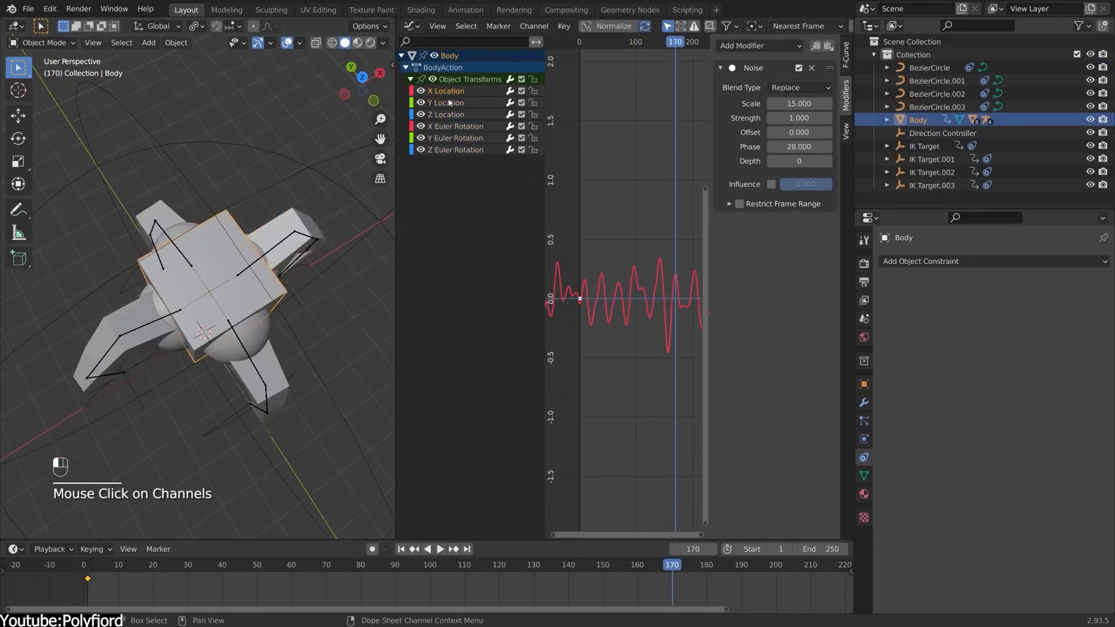
pyautogui.press('alt+a')
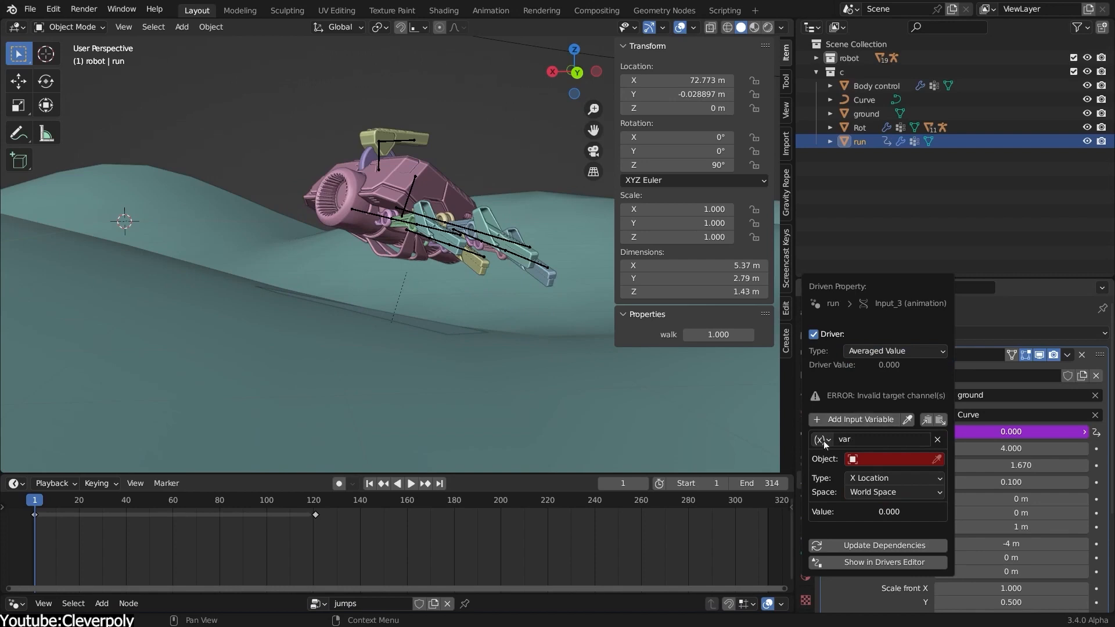
pyautogui.click(860, 126)
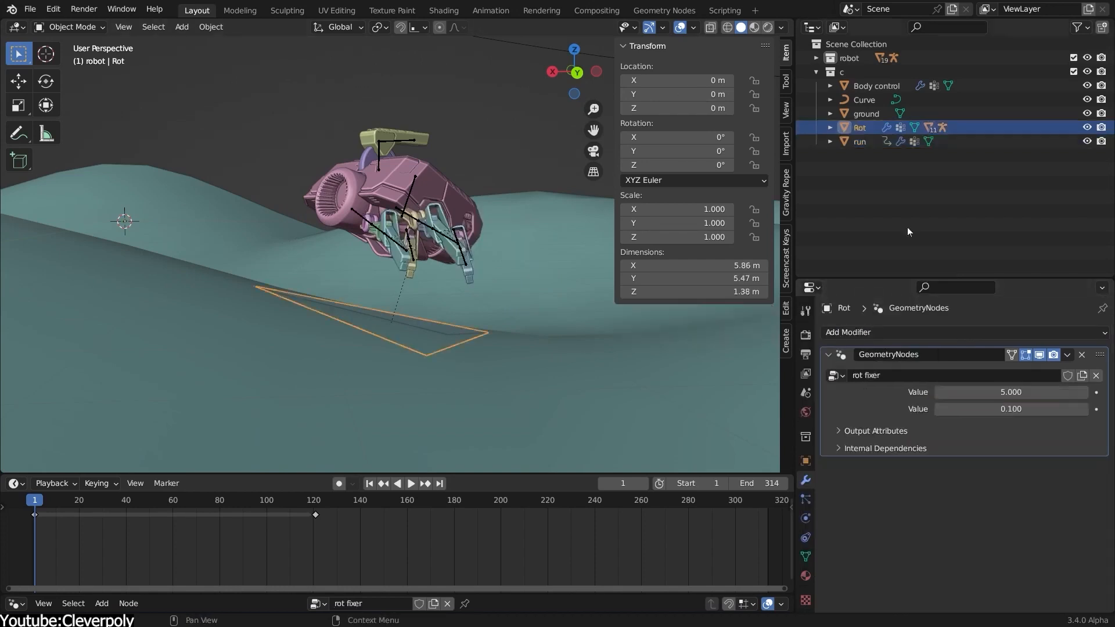
pyautogui.click(859, 141)
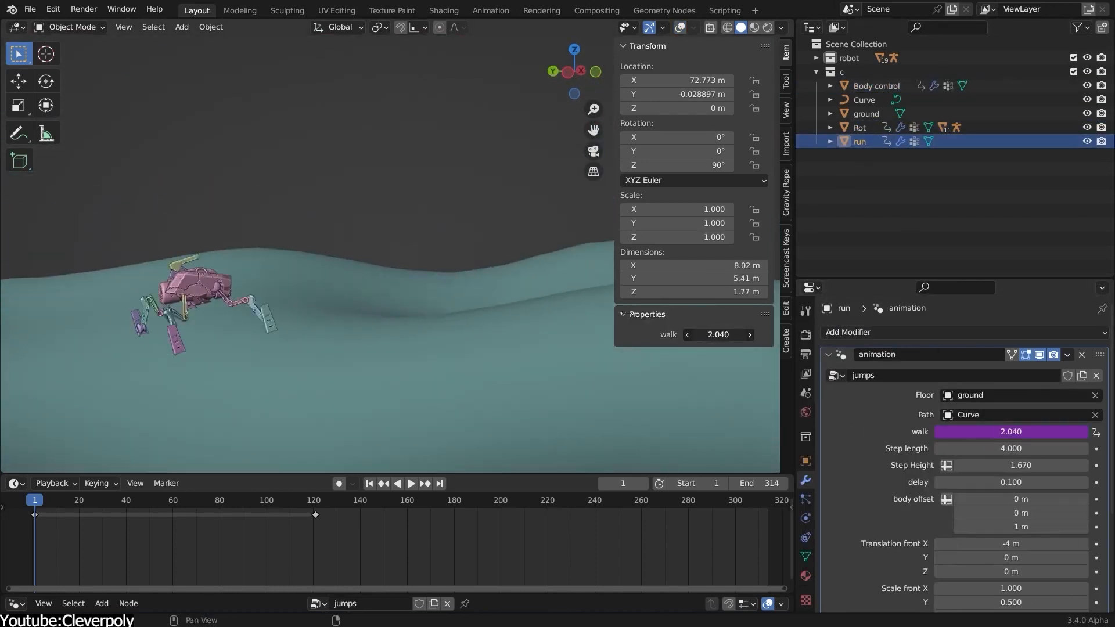
pyautogui.click(876, 85)
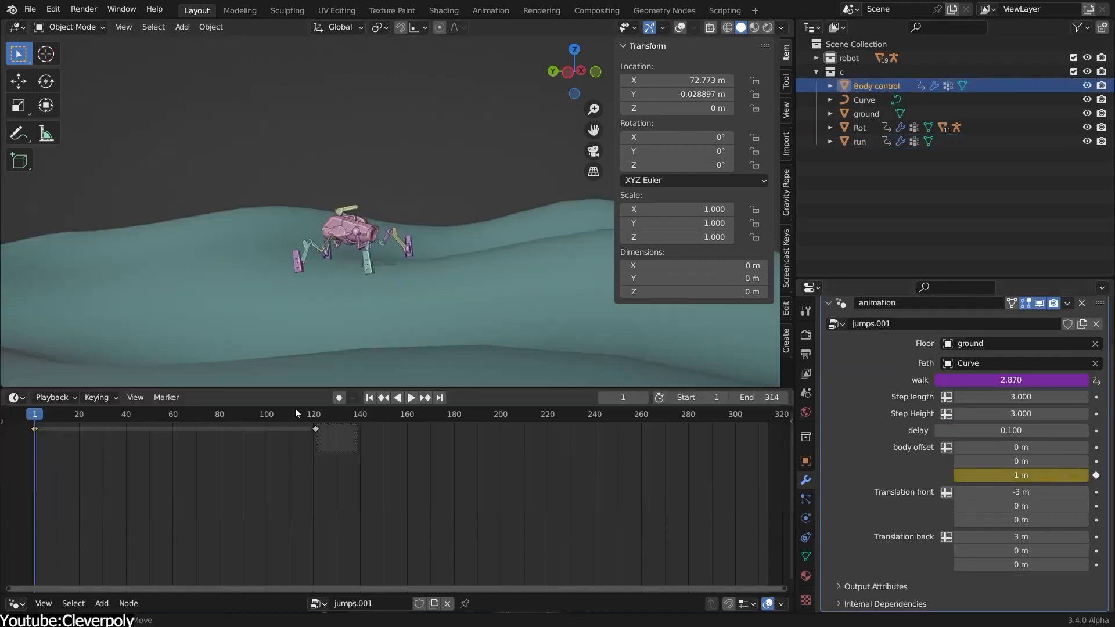
pyautogui.click(860, 141)
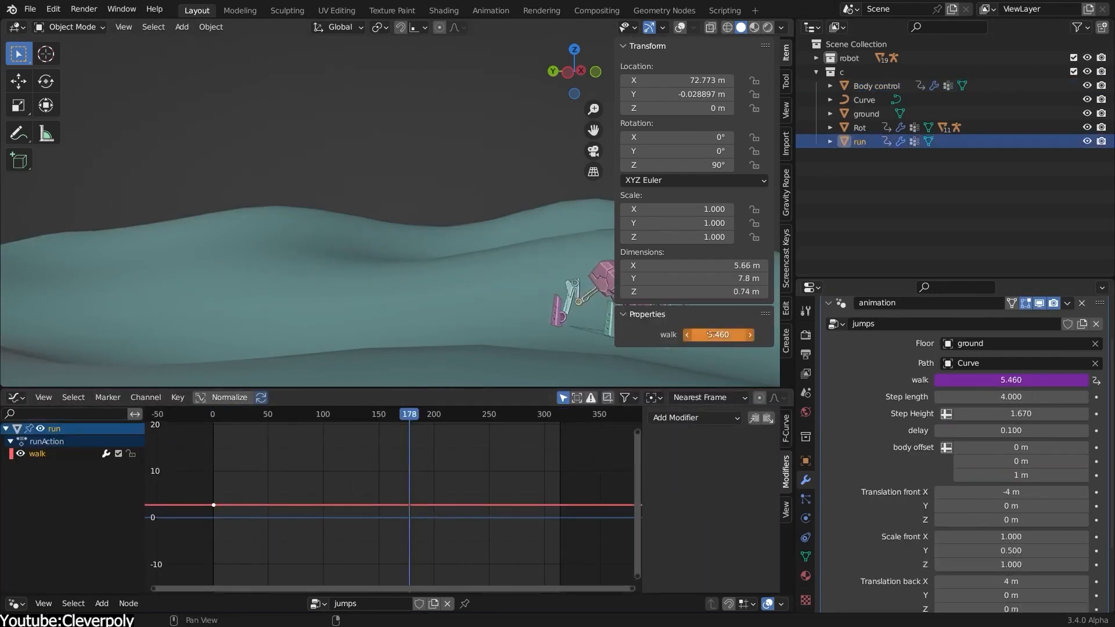
pyautogui.click(876, 85)
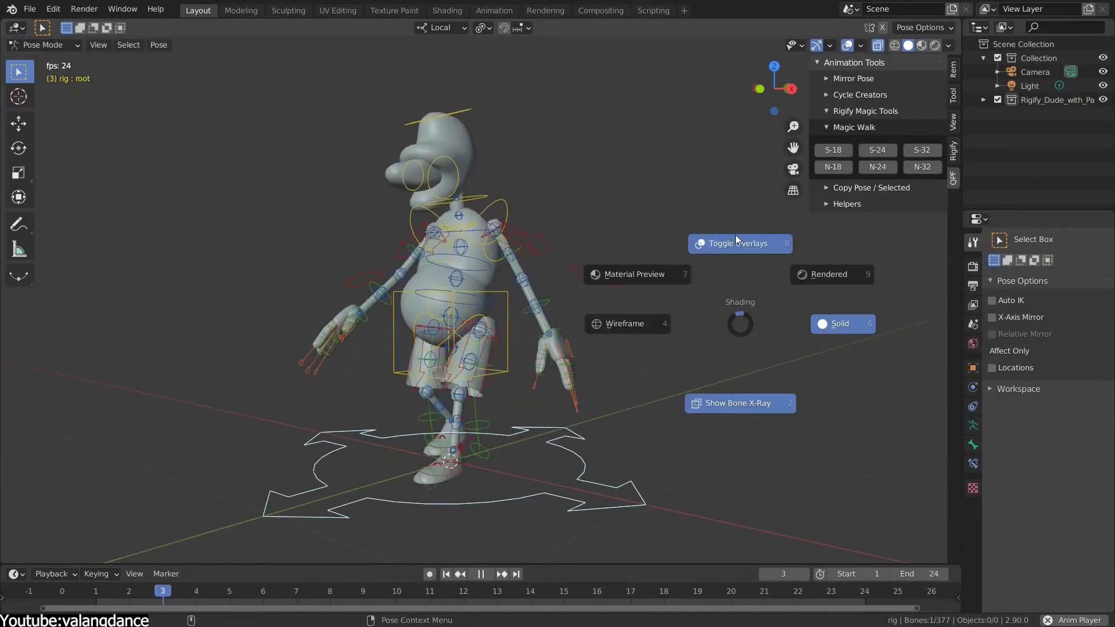
# Step: Select a Rigify rig control and use the Animation Tools sidebar's pose tools
pyautogui.click(738, 242)
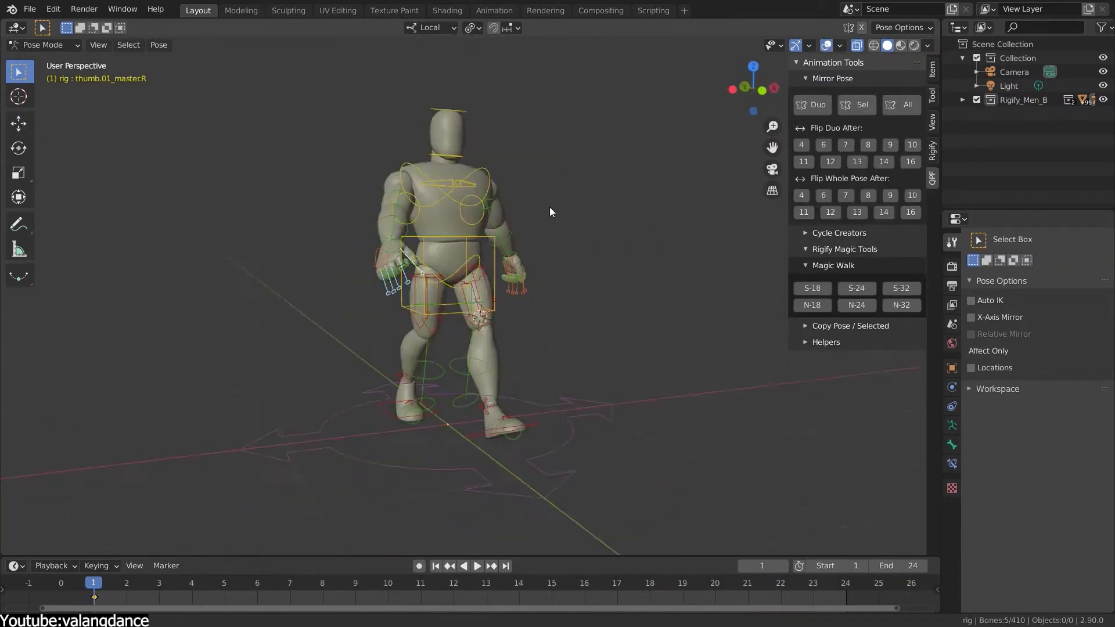
pyautogui.click(478, 566)
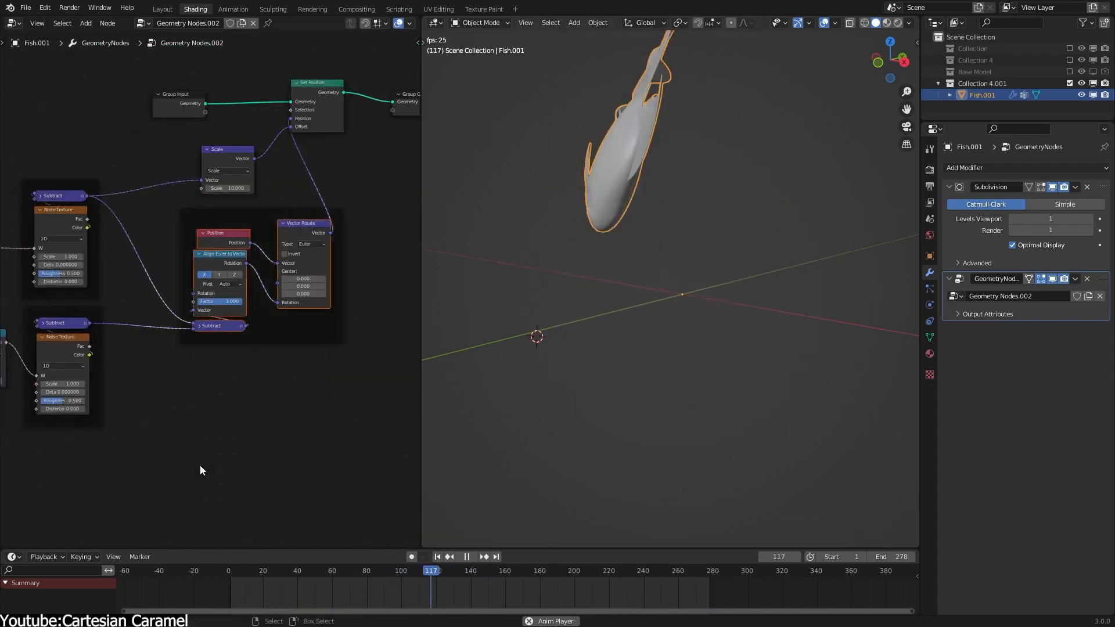
# Step: Work in the Geometry Nodes editor driving the fish's noise-based swim motion
pyautogui.click(163, 8)
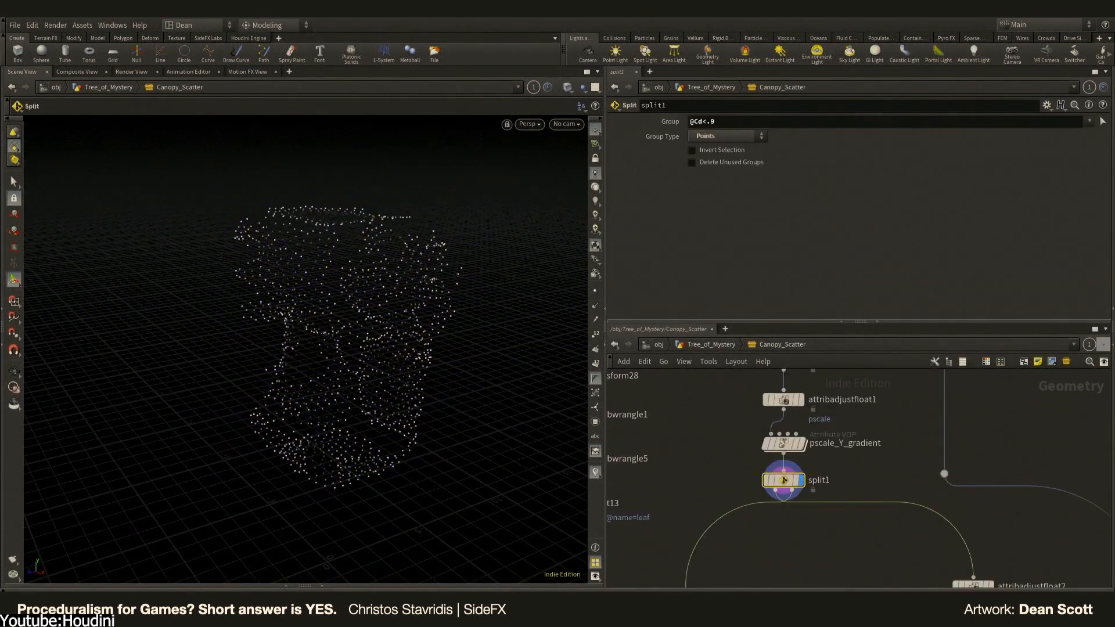
pyautogui.click(789, 415)
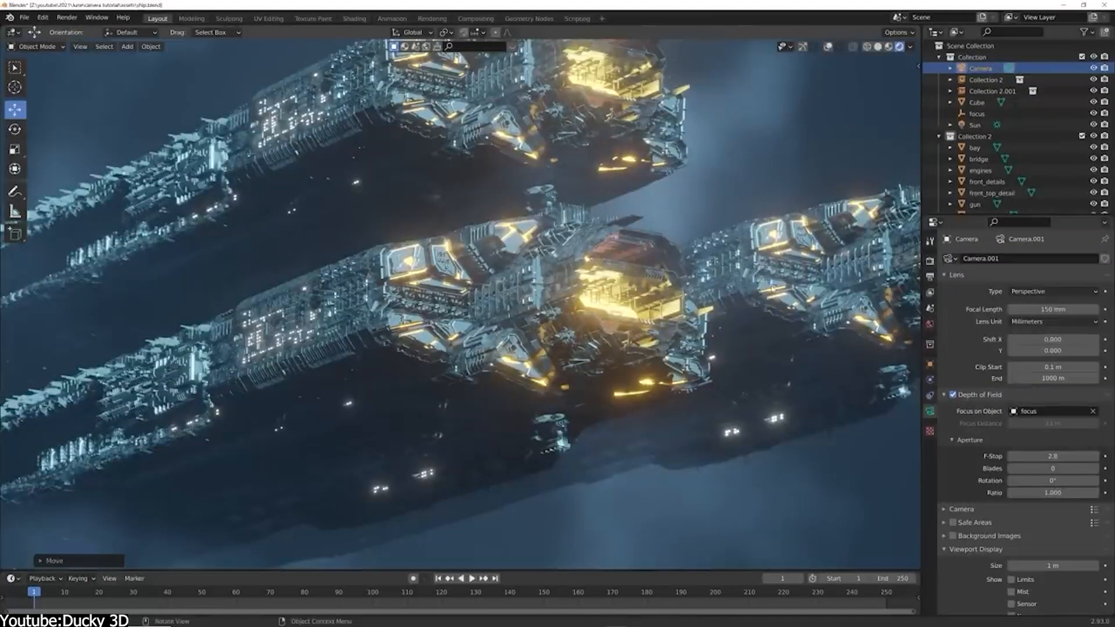
# Step: Select the camera framing the kitbashed spaceships for the 150 mm depth-of-field setup
pyautogui.click(1052, 309)
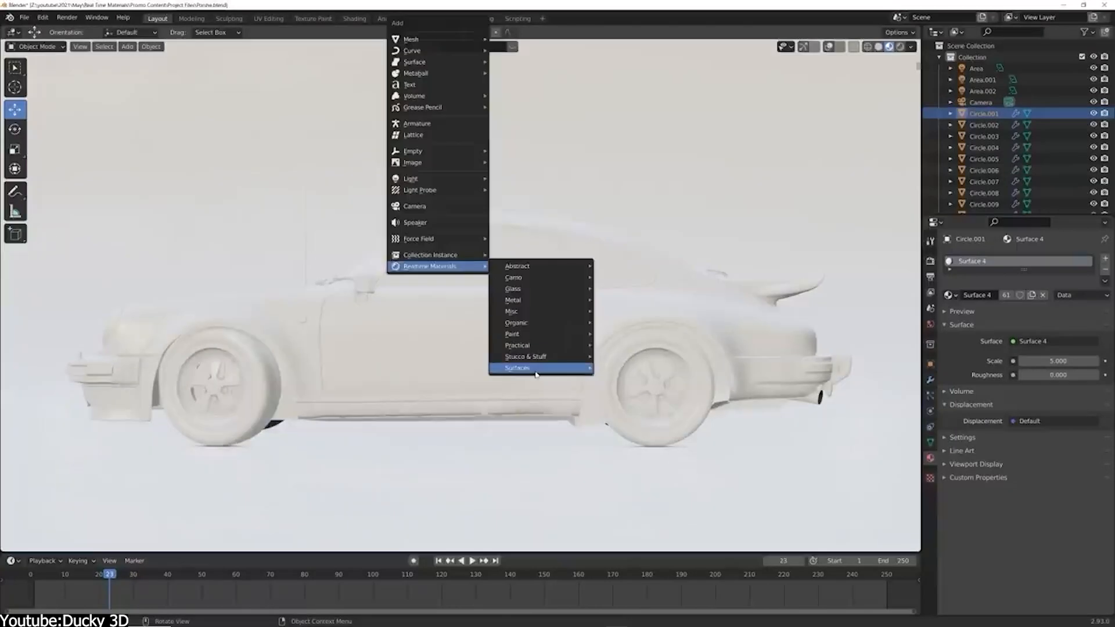
# Step: Apply the Beu Metal 3 material with an orange-red base colour to Circle.001 on the car
pyautogui.click(517, 369)
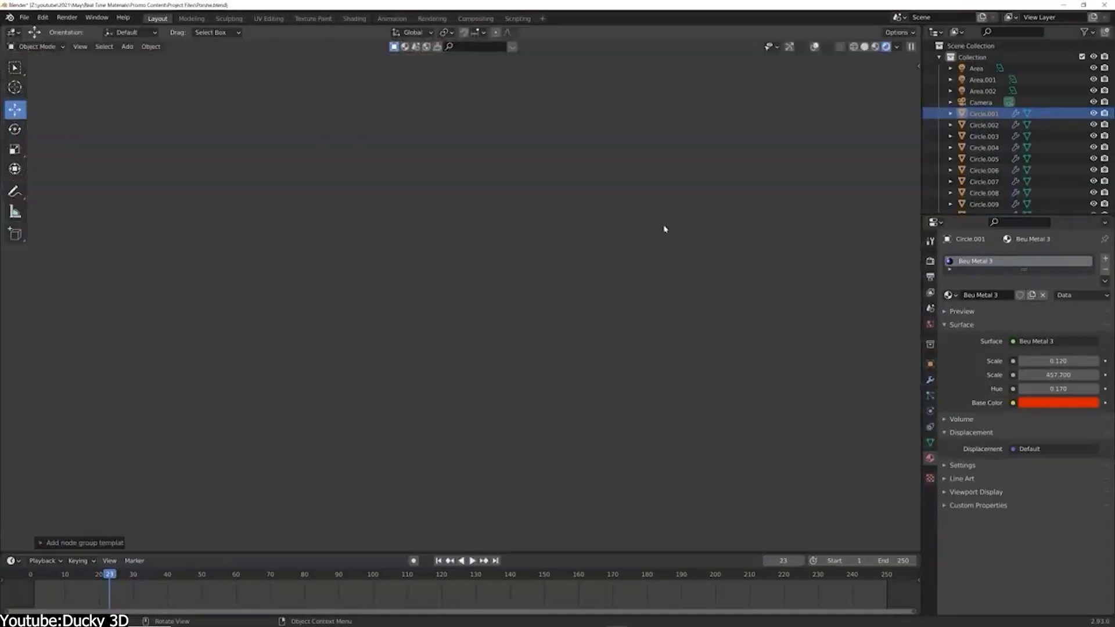